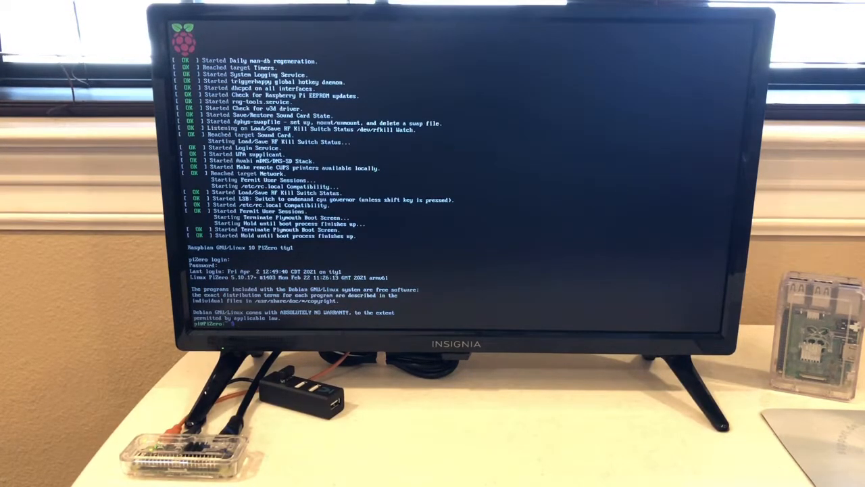
# Log in at the console and start the LXDE graphical desktop
pyautogui.write('sts')
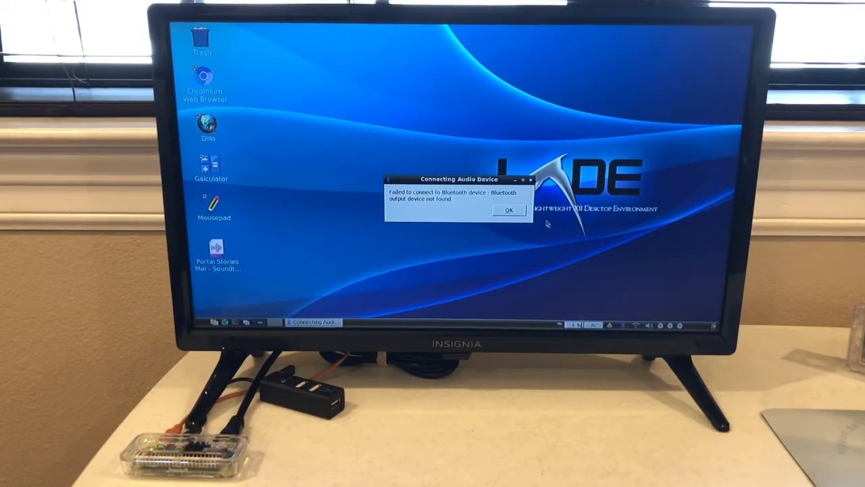
# Dismiss the 'Connecting Audio Device' Bluetooth failure notice with OK
pyautogui.click(509, 211)
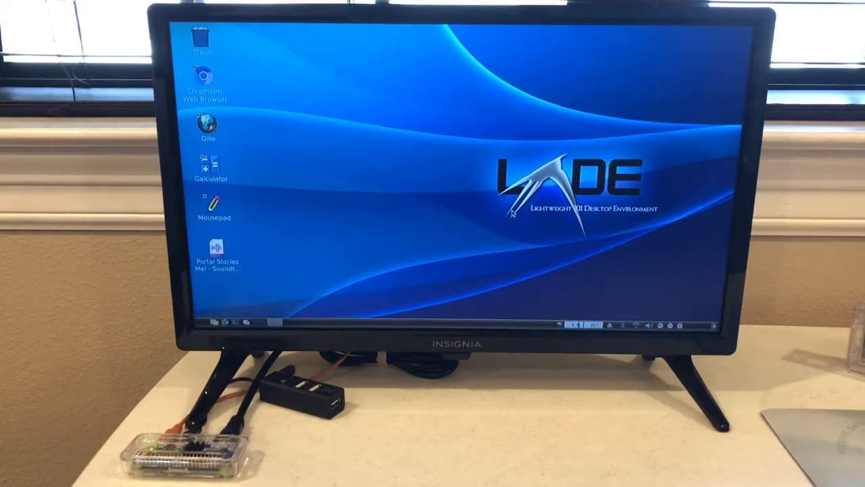
pyautogui.moveTo(584, 231)
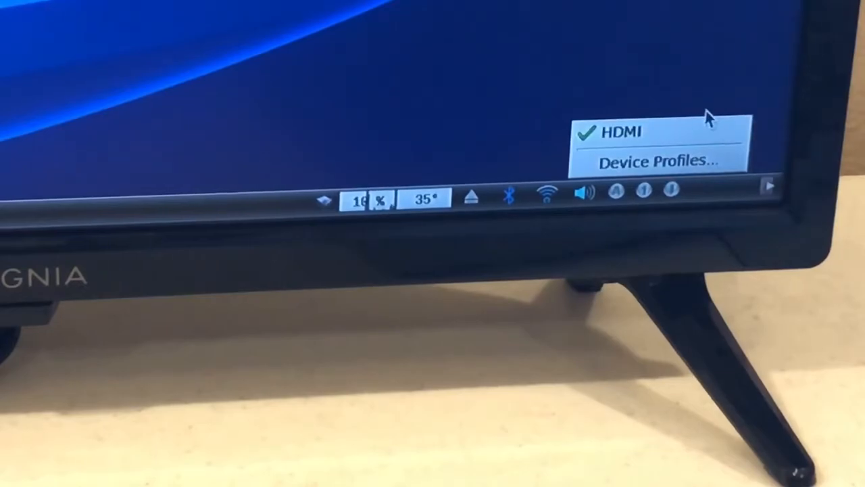
# Show the taskbar volume slider after confirming HDMI is the checked output
pyautogui.click(584, 195)
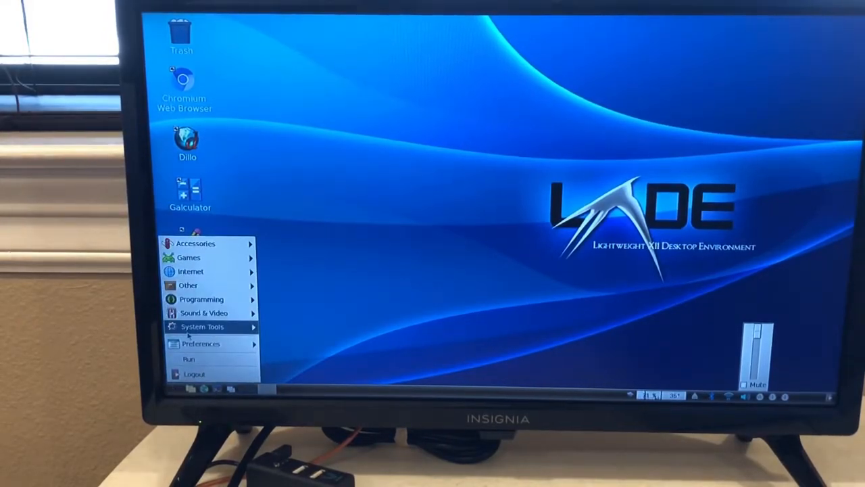
pyautogui.moveTo(203, 298)
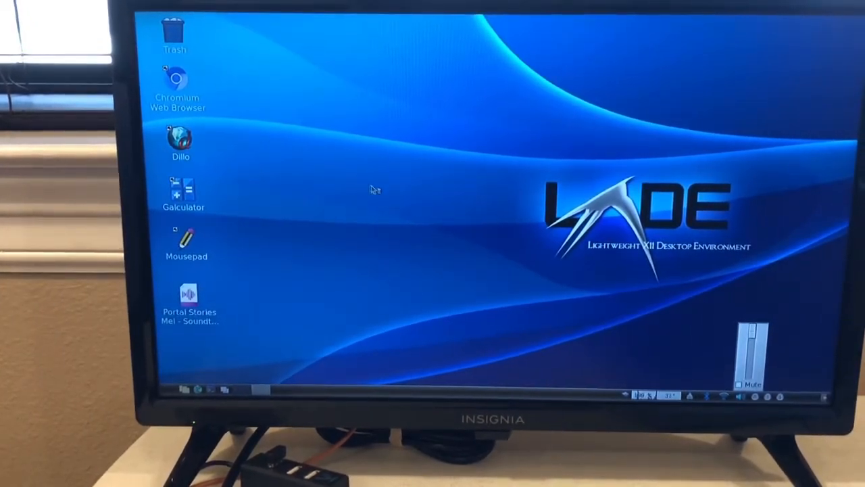
# Play the Portal Stories: Mel soundtrack from the desktop in Audacious
pyautogui.doubleClick(188, 297)
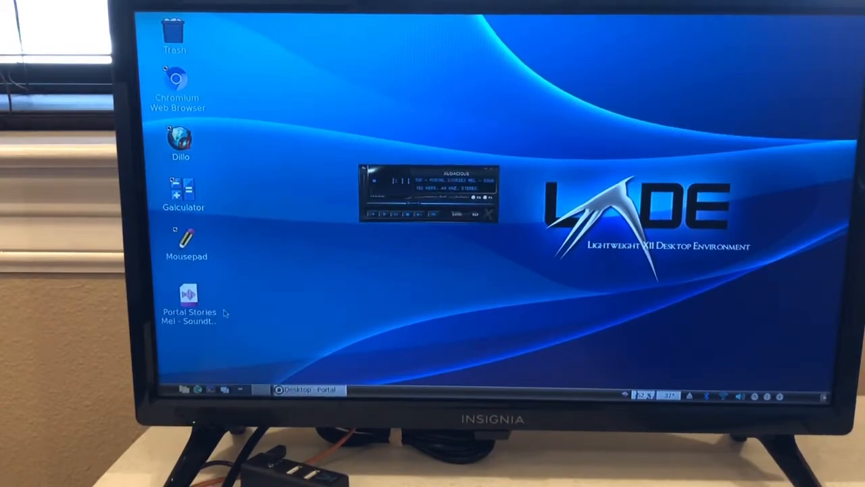
pyautogui.doubleClick(188, 292)
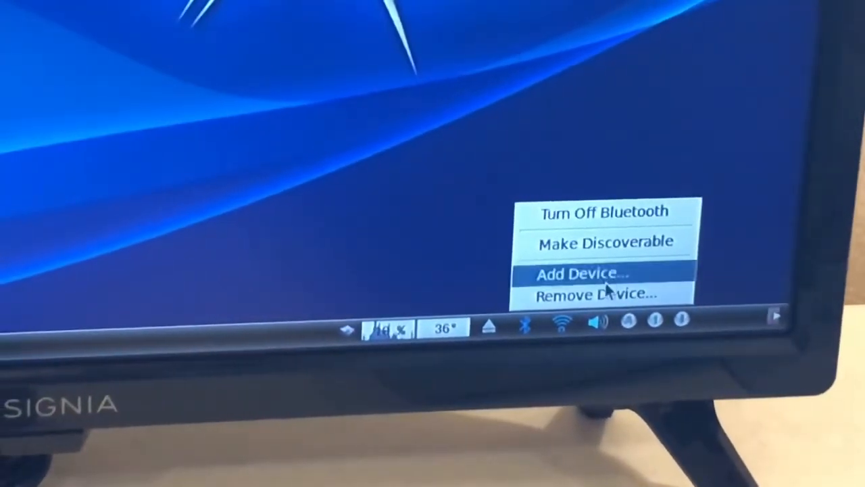
# Add a Bluetooth device, choosing 'BT Receiver' from the found list and pairing with it
pyautogui.click(575, 273)
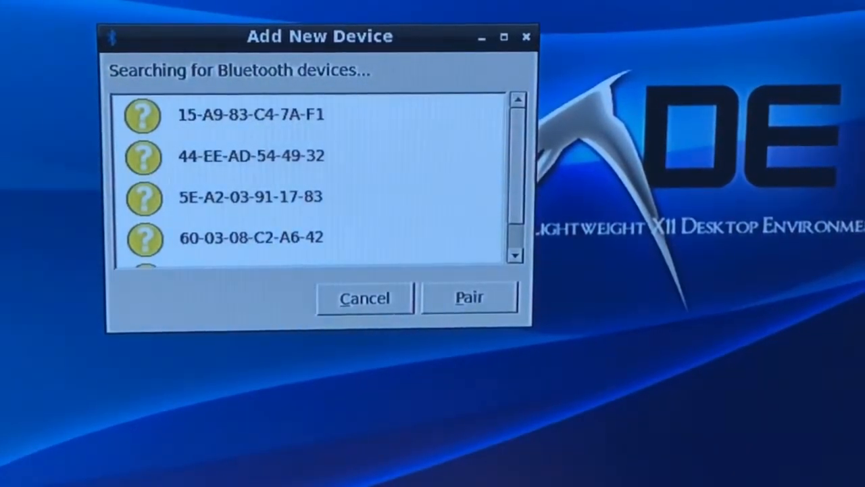
pyautogui.scroll(-3)
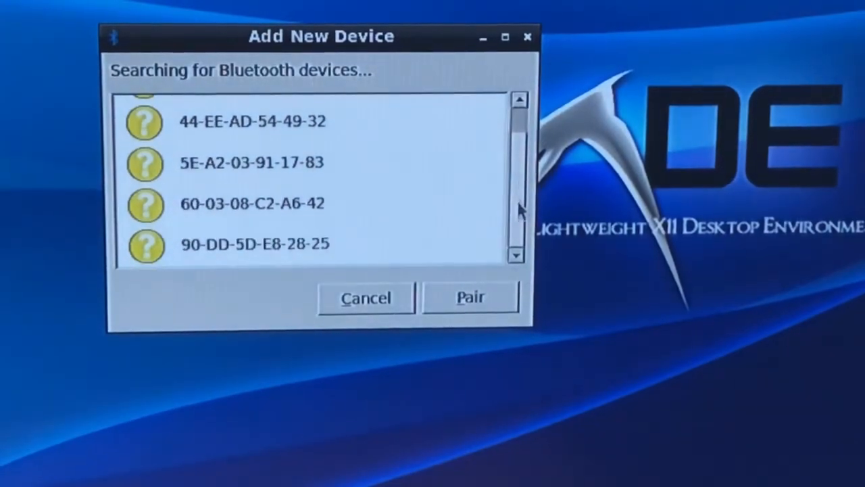
pyautogui.scroll(3)
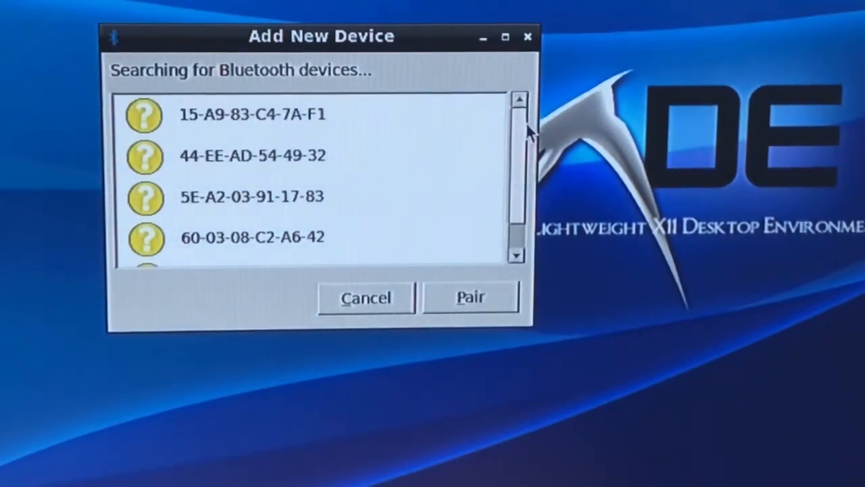
pyautogui.scroll(-3)
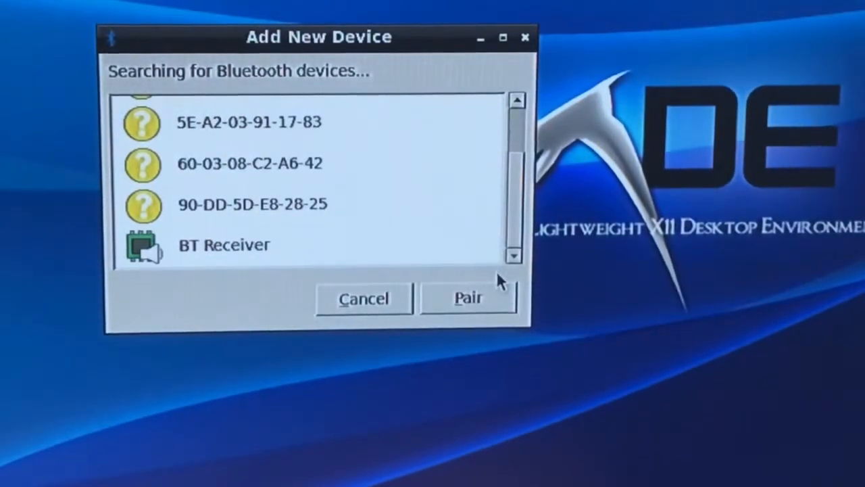
pyautogui.click(223, 243)
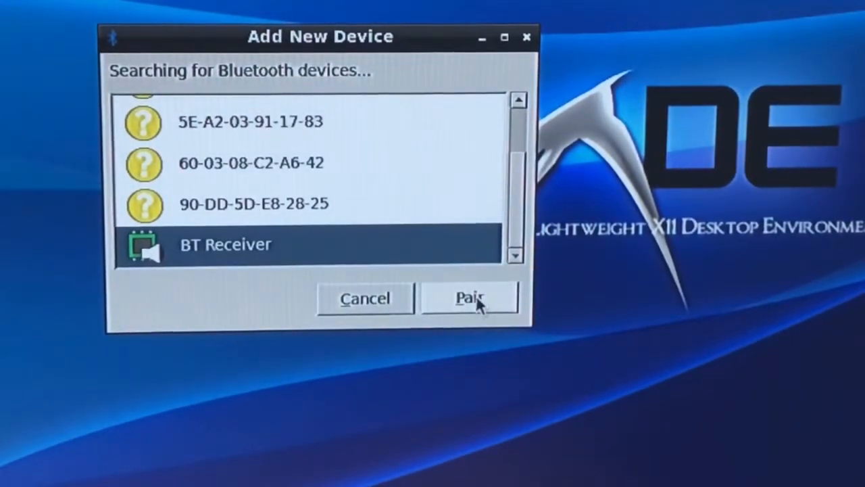
pyautogui.click(469, 299)
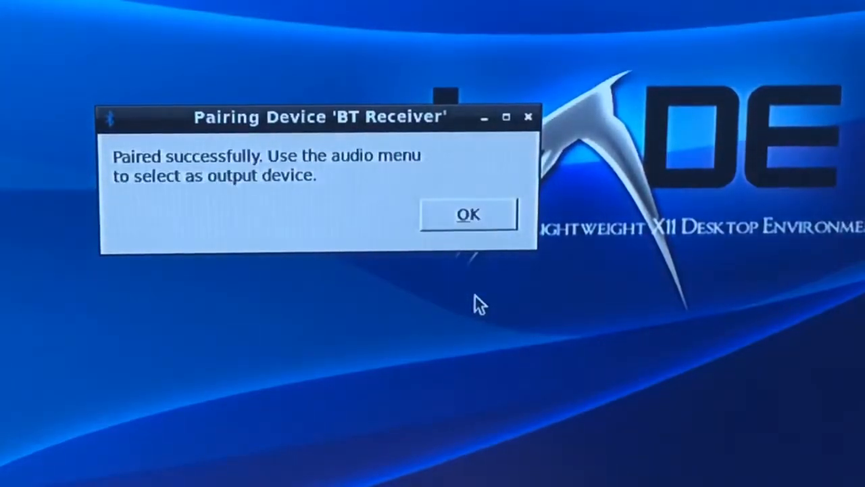
pyautogui.moveTo(439, 210)
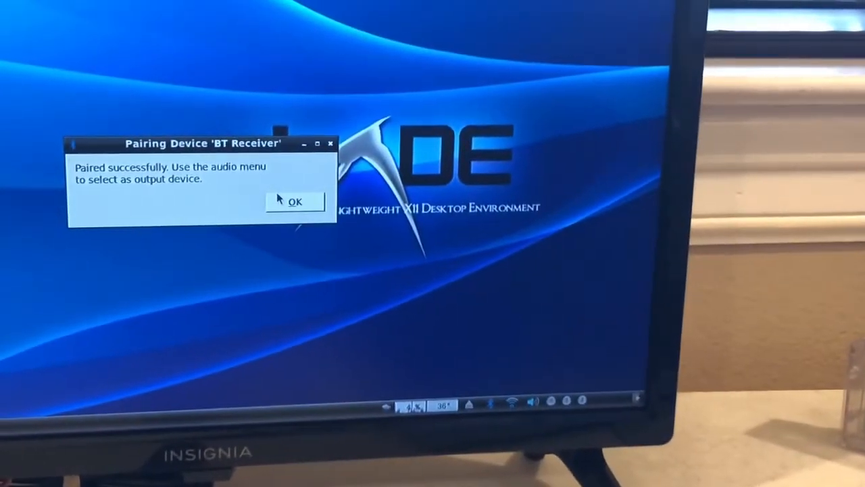
# Acknowledge the 'Pairing Device BT Receiver' success dialog with OK
pyautogui.click(295, 201)
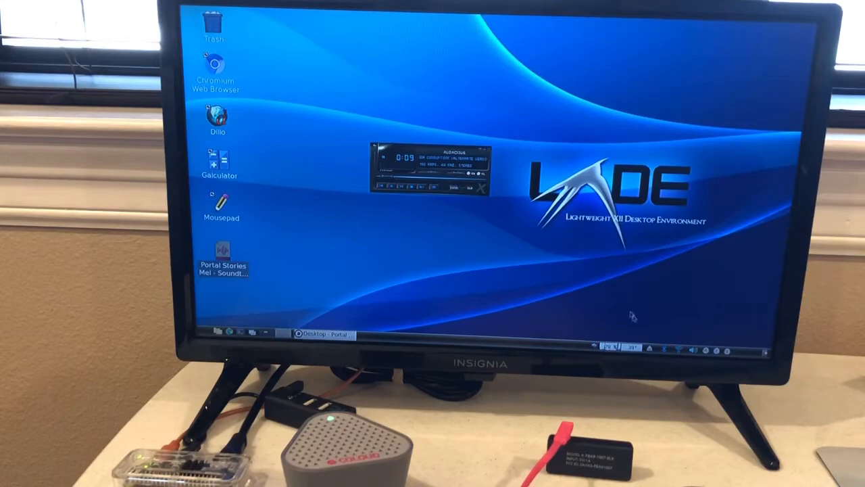
# Route audio to BT Receiver and show the volume slider while the soundtrack plays
pyautogui.click(694, 348)
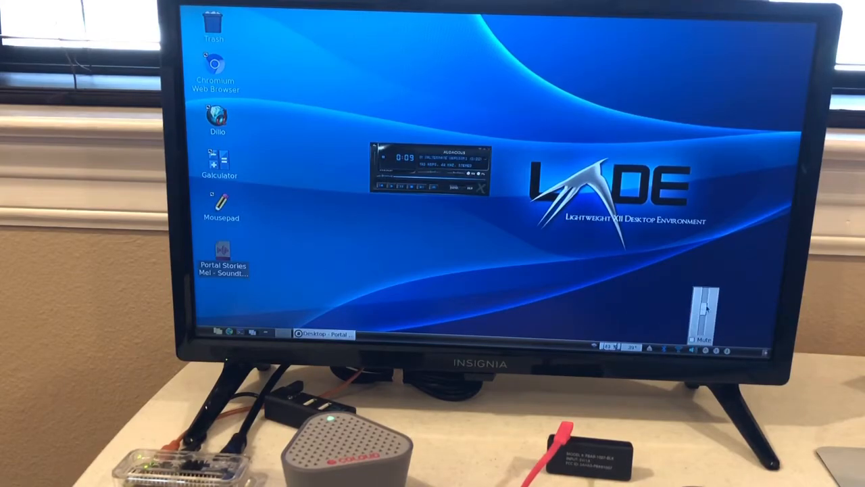